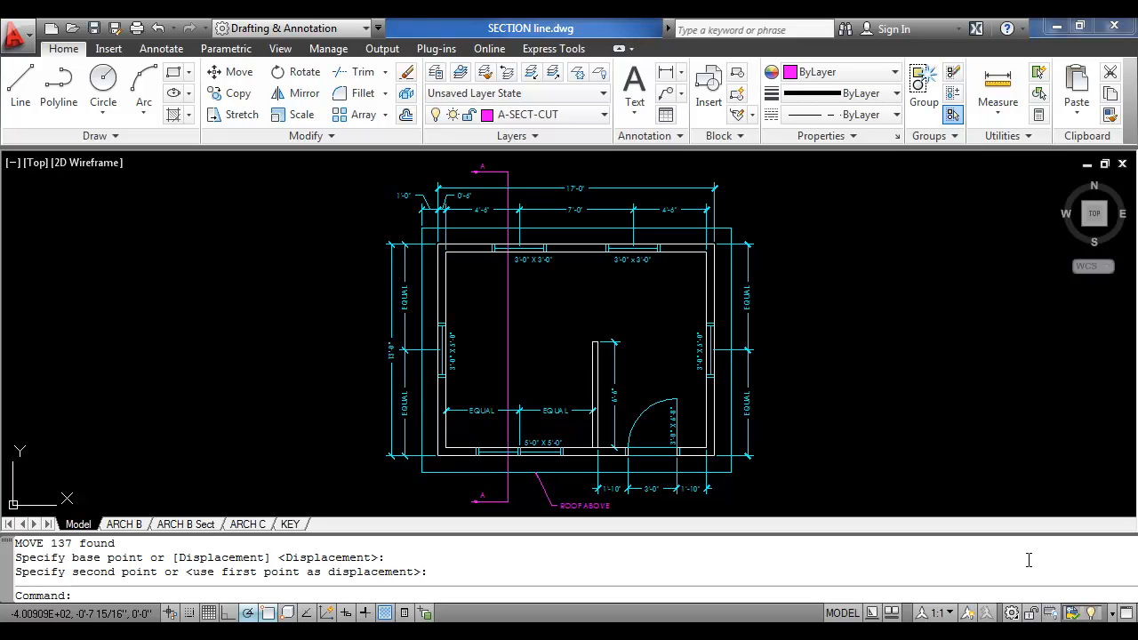
mouse_move(710, 310)
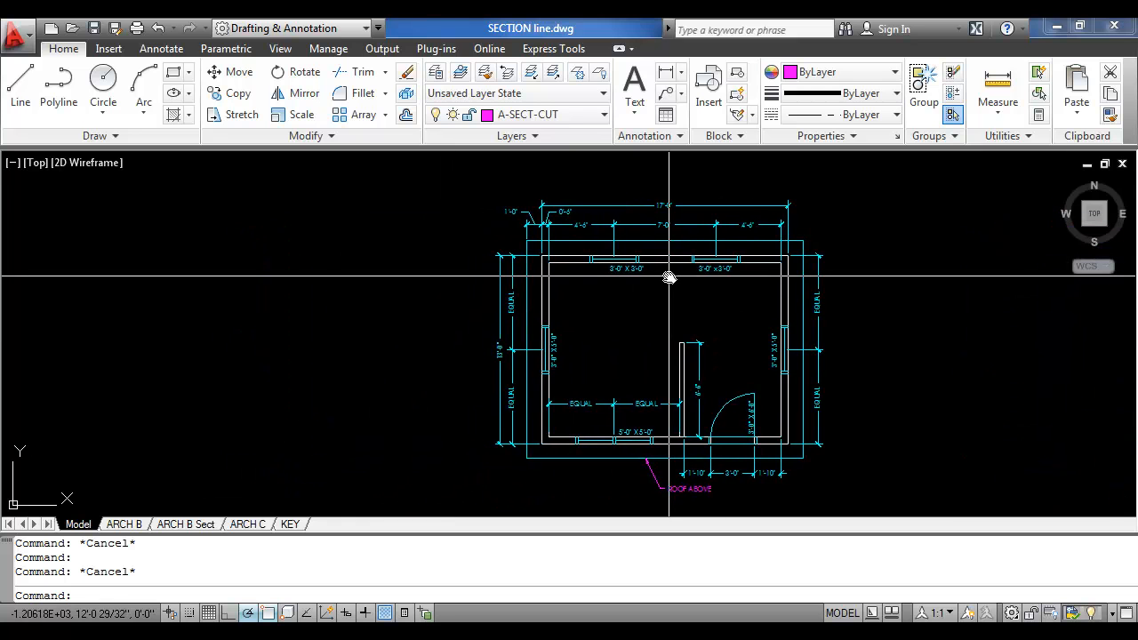
mouse_move(602, 188)
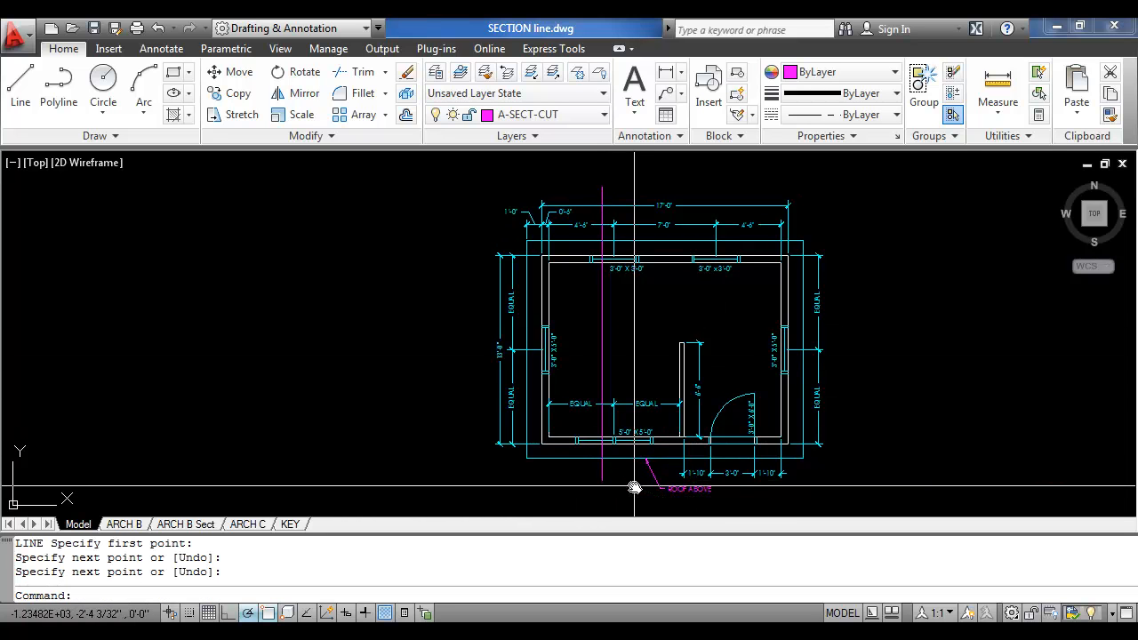
mouse_move(525, 115)
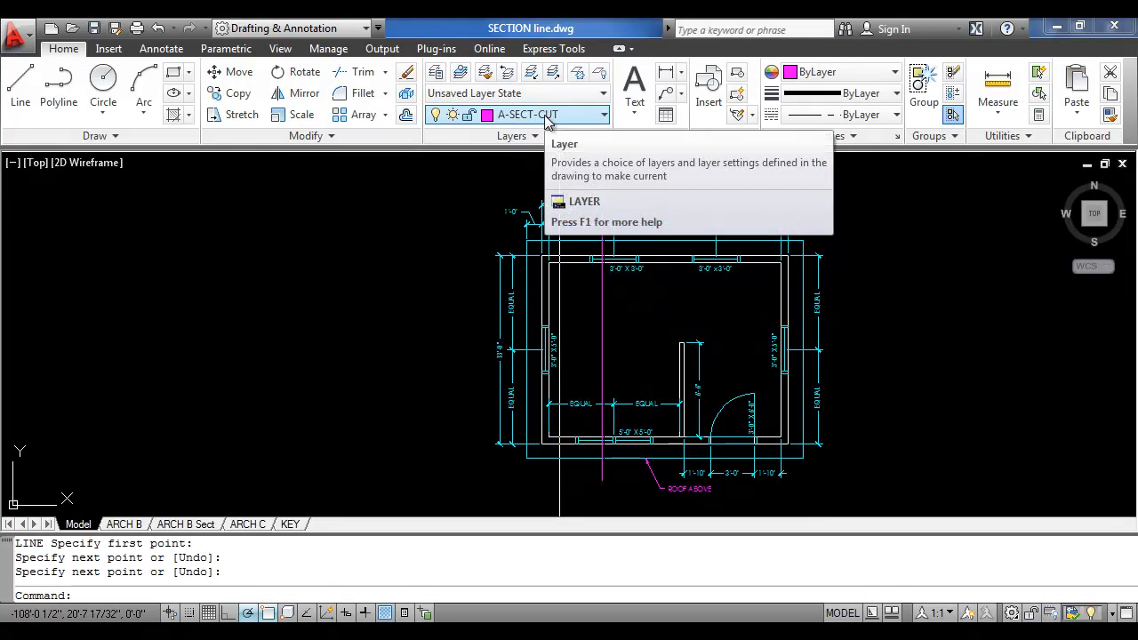
mouse_move(505, 233)
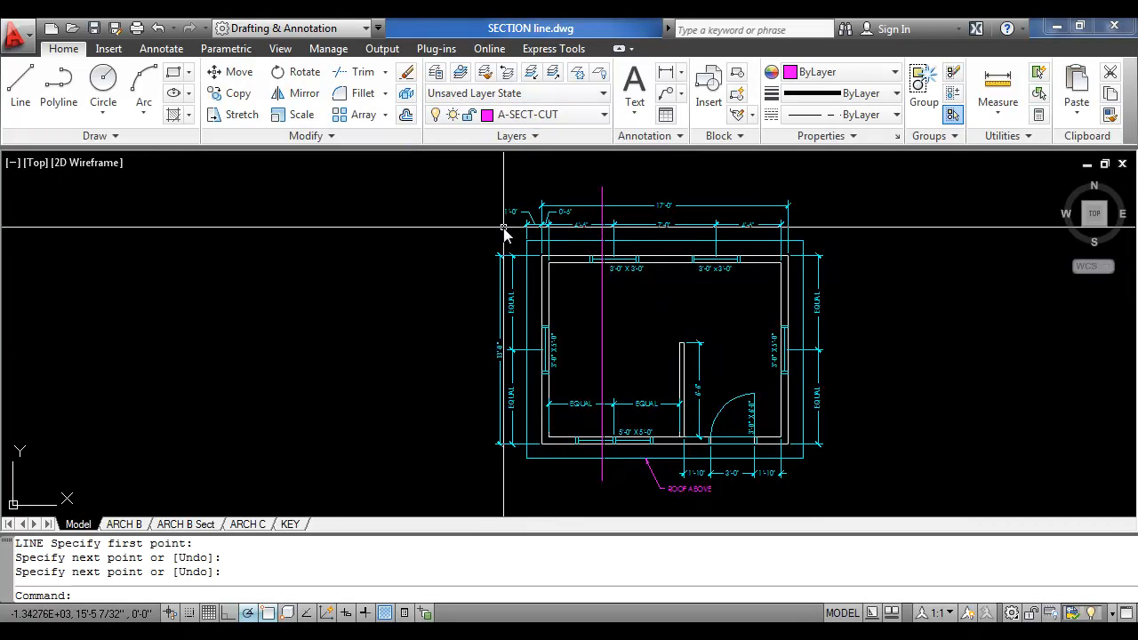
mouse_move(530, 163)
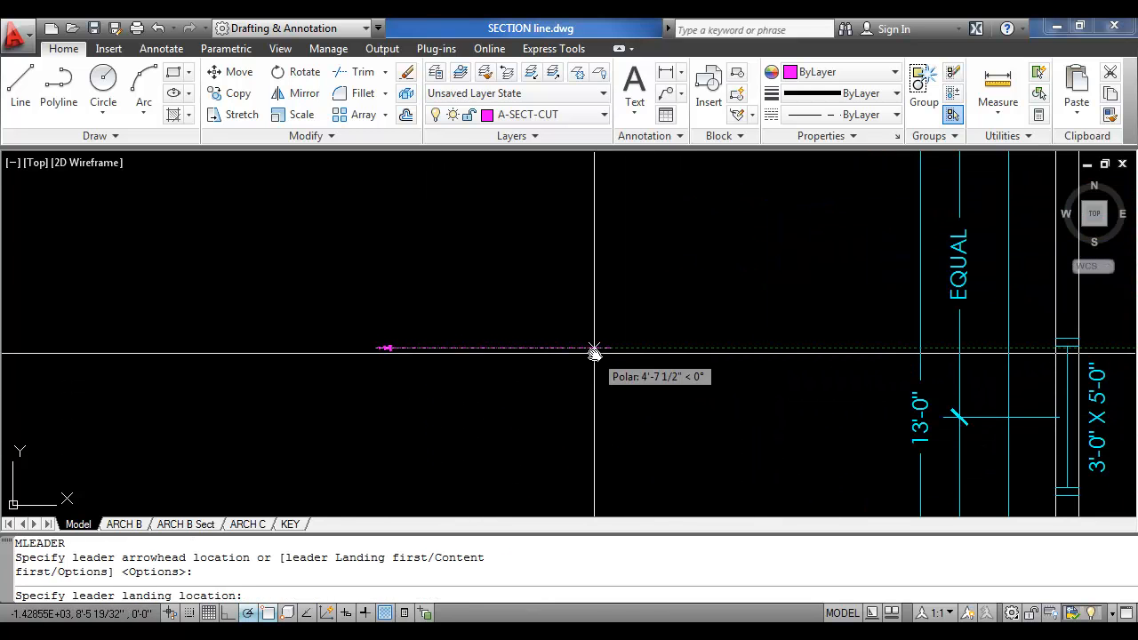
mouse_move(502, 348)
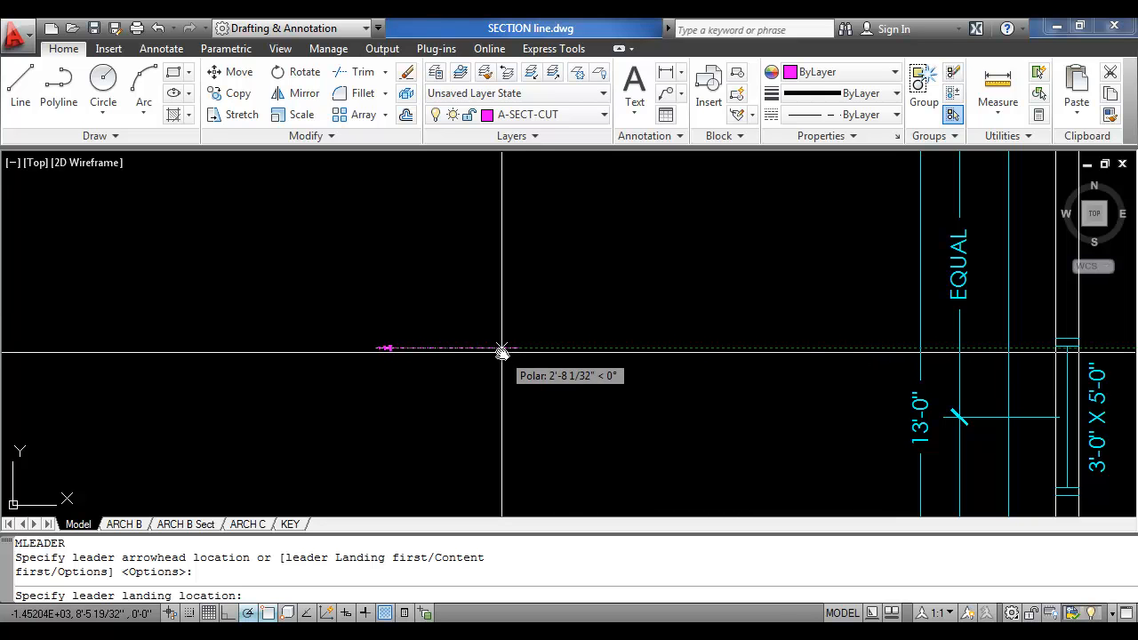
Pick the landing point where the magenta leader line ends.
left_click(503, 349)
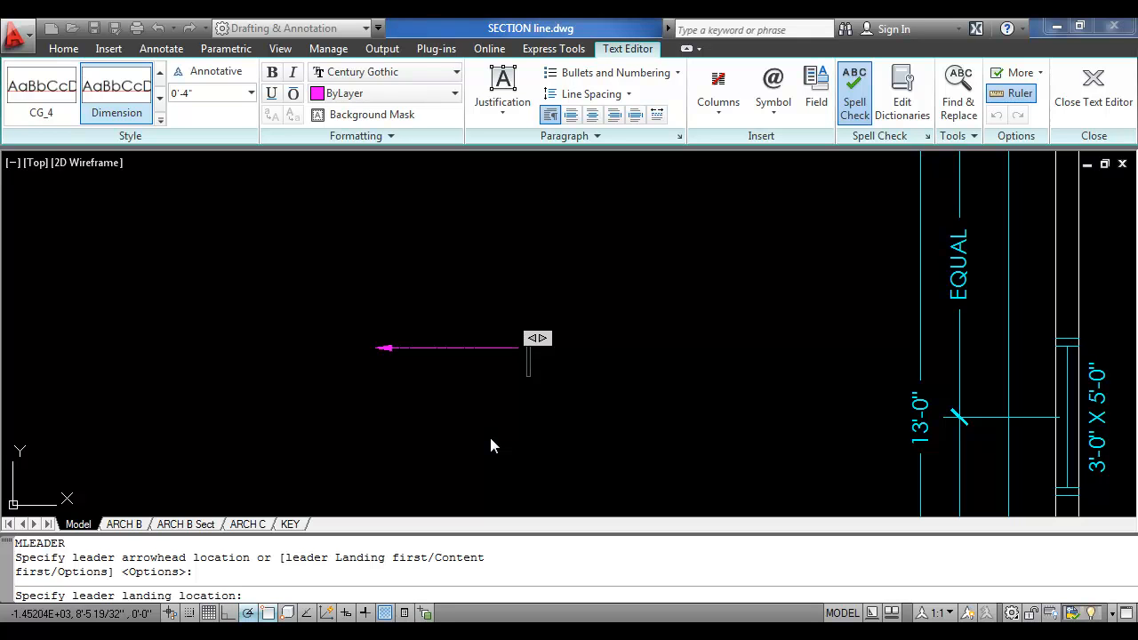
mouse_move(586, 351)
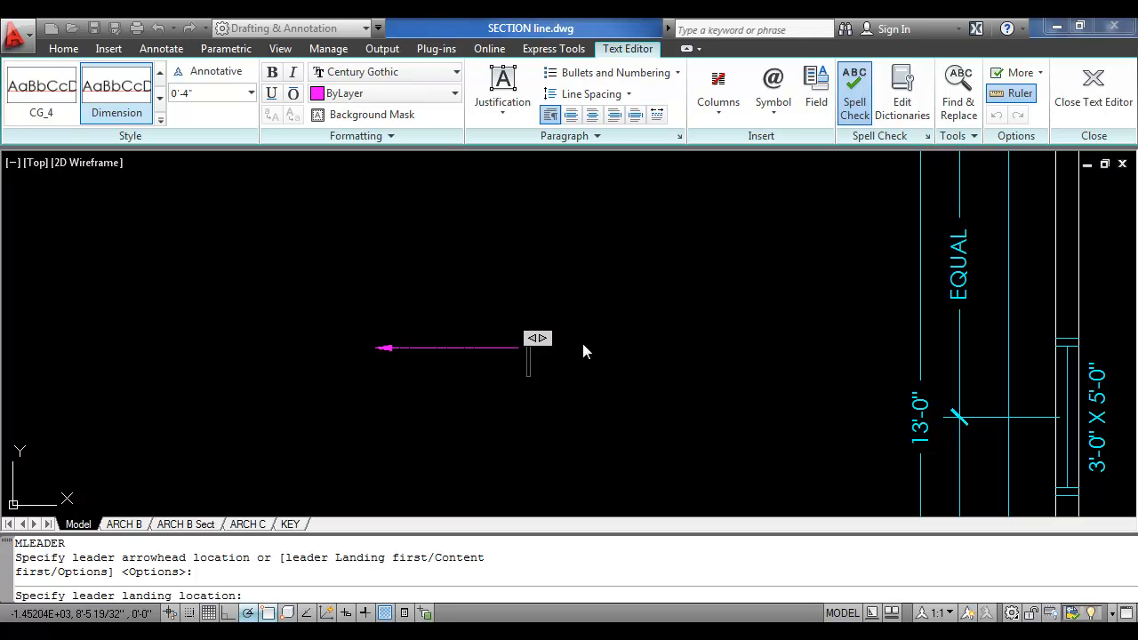
mouse_move(569, 352)
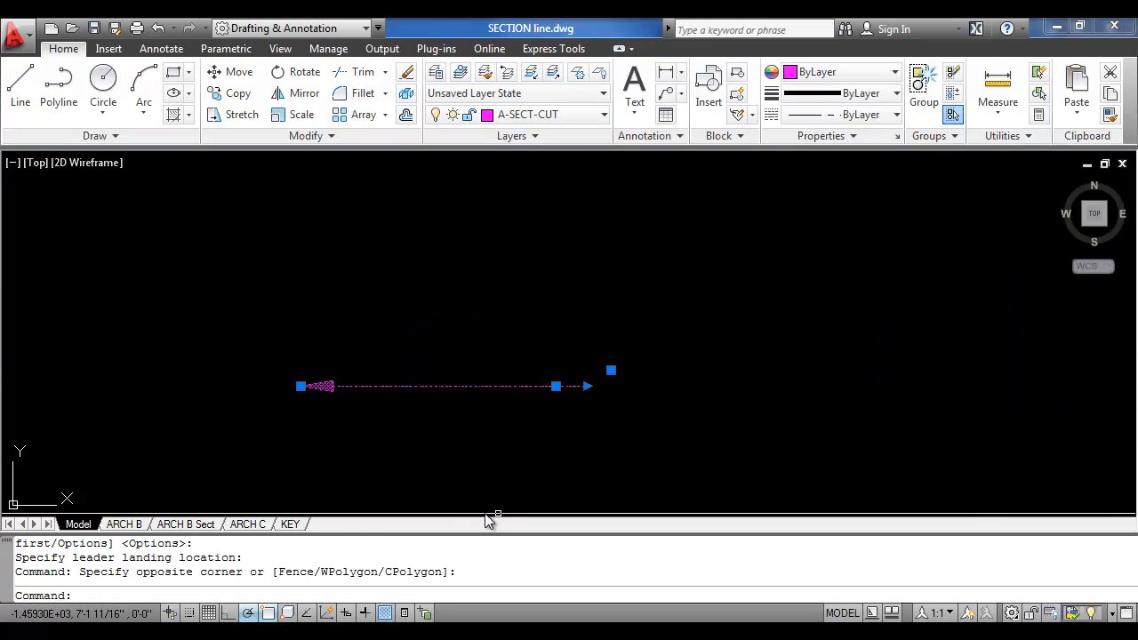
mouse_move(630, 467)
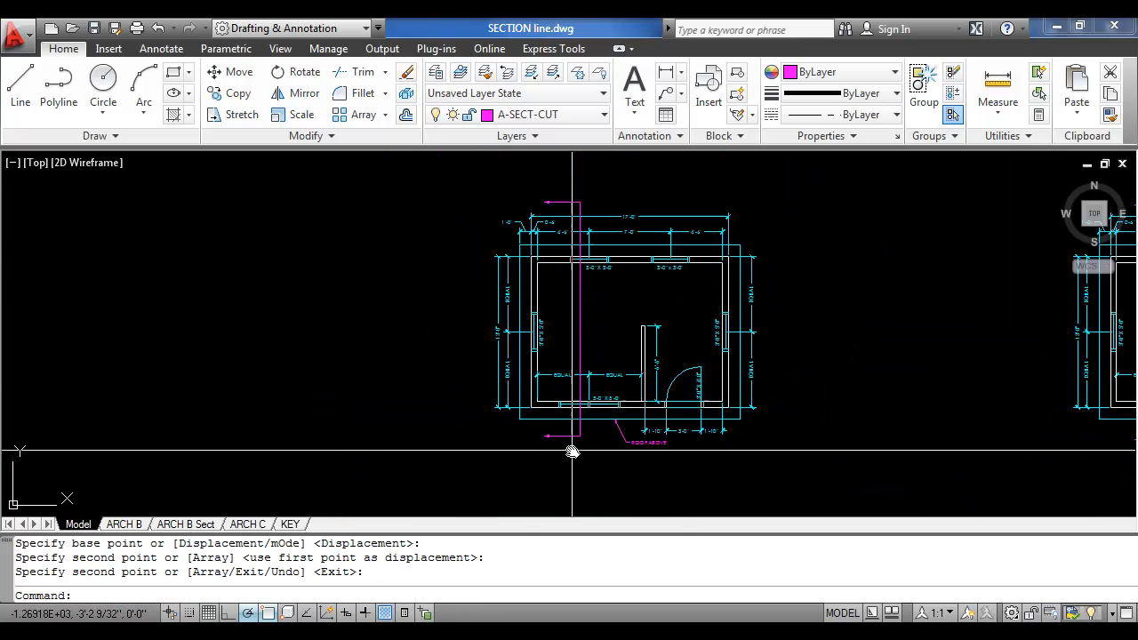
Drag the copied multileader into place at the section line end.
left_click_drag(574, 450, 591, 387)
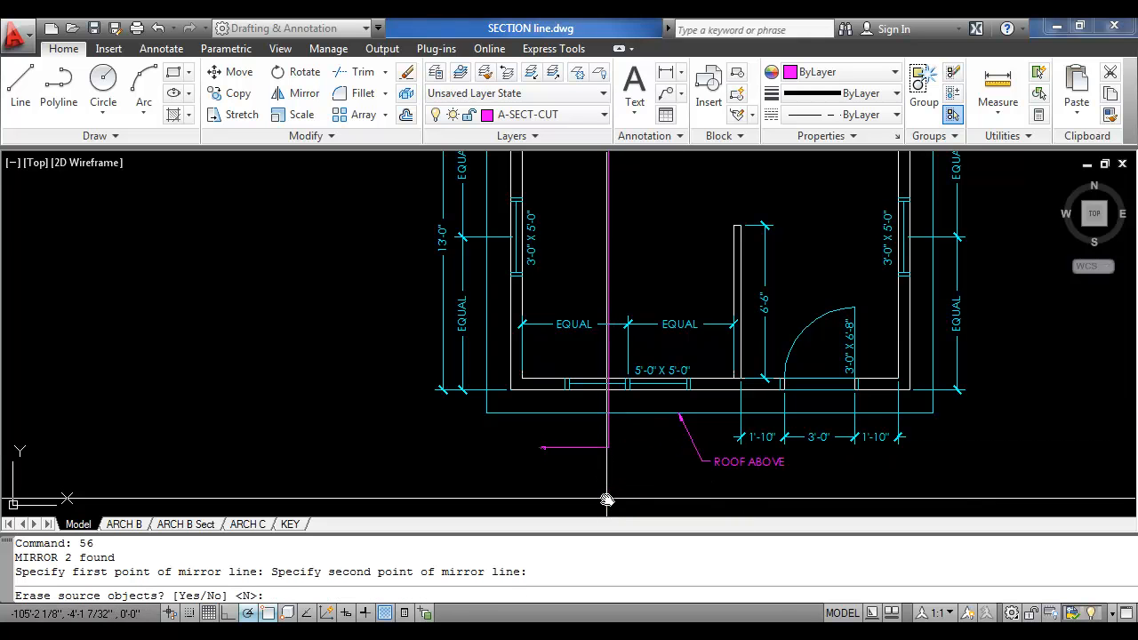
Answer Yes to erase the source arrow after mirroring.
type("y")
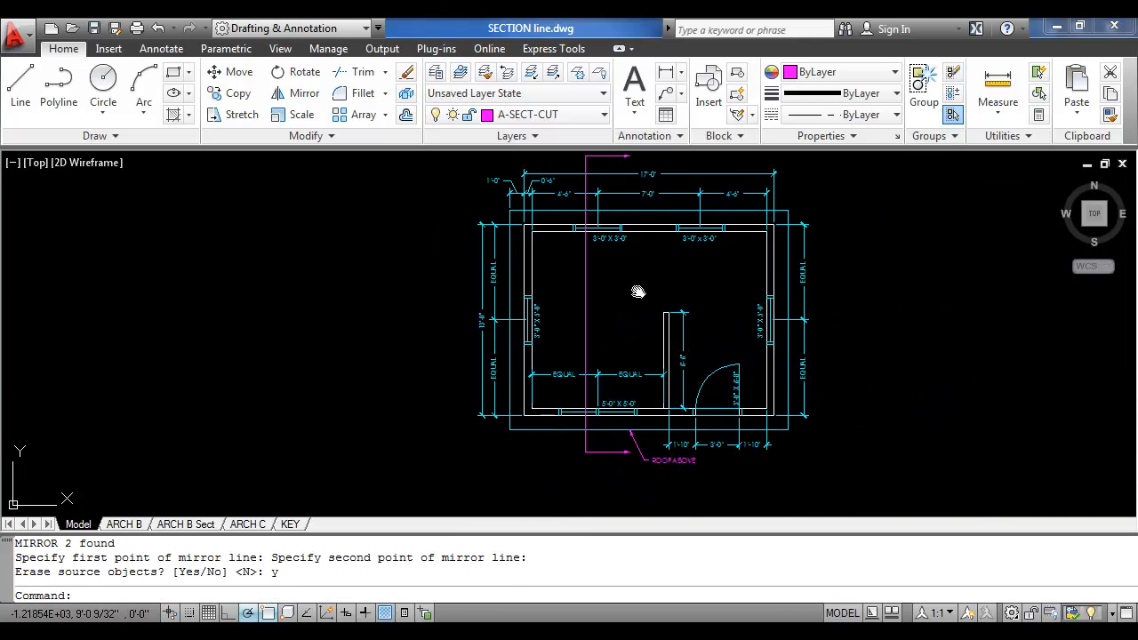